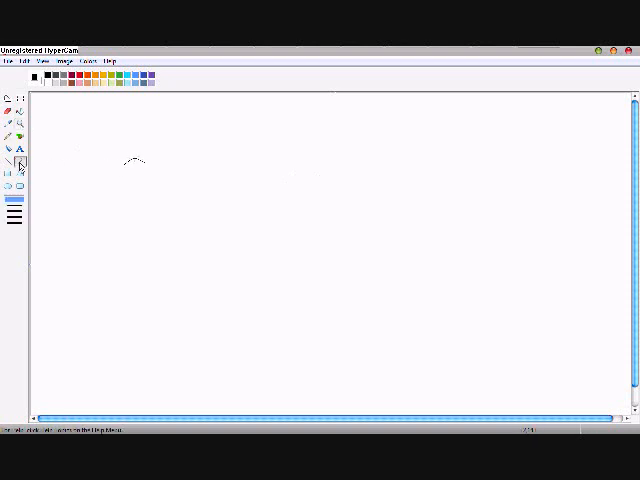
- Pencil the first dog's rounded head top and carry the outline down toward the snout
{"action": "left_click_drag", "start_coordinate": [136, 160], "coordinate": [124, 190]}
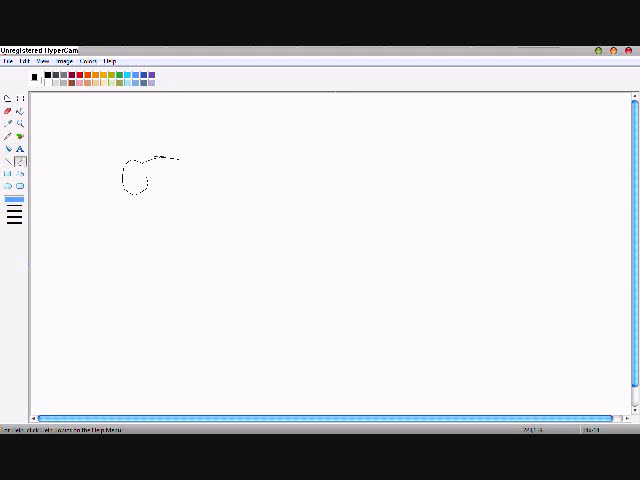
{"action": "left_click_drag", "start_coordinate": [136, 196], "coordinate": [136, 250]}
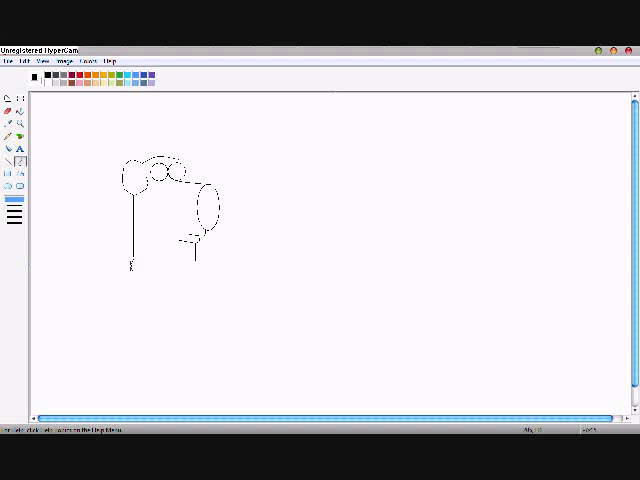
- Add the first dog's facial features, fill the tag circle gold and place it under the red collar
{"action": "left_click_drag", "start_coordinate": [130, 264], "coordinate": [196, 264]}
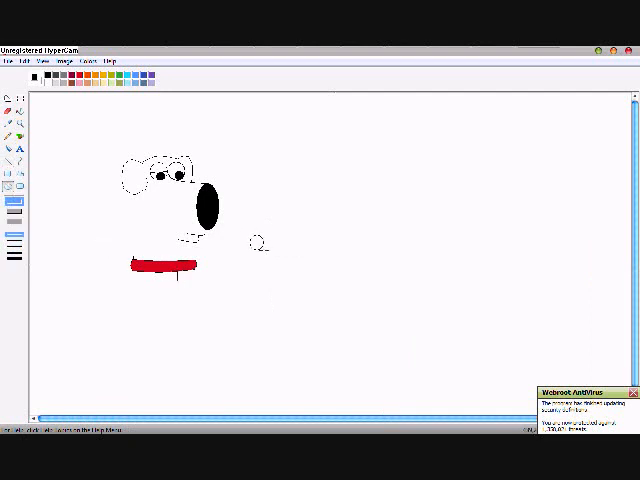
{"action": "left_click", "coordinate": [256, 244]}
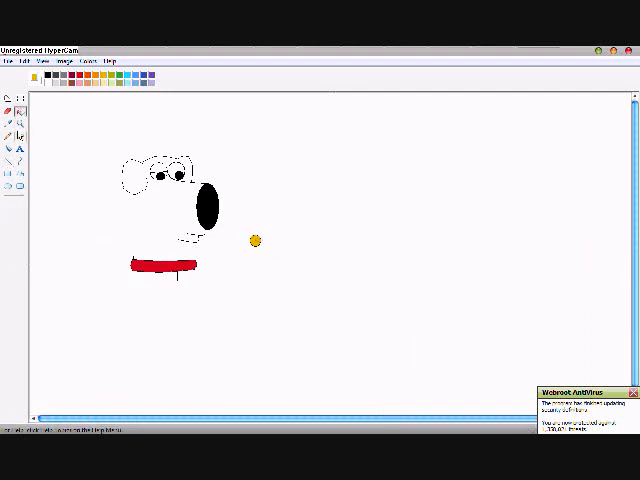
{"action": "left_click_drag", "start_coordinate": [256, 242], "coordinate": [178, 276]}
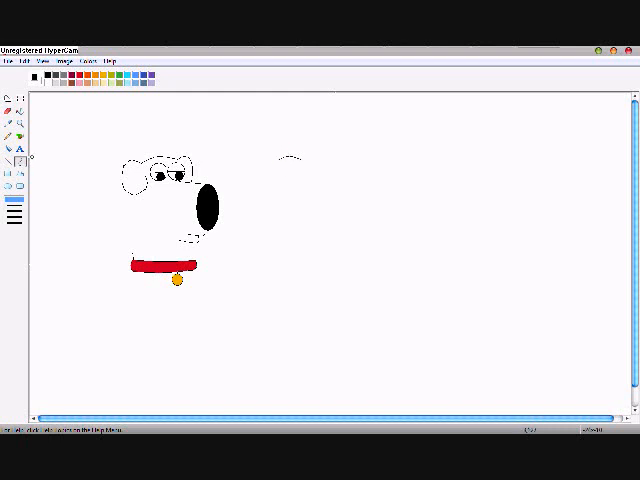
- Outline the second dog's head top and ear to the right of the first dog
{"action": "left_click_drag", "start_coordinate": [290, 152], "coordinate": [278, 190]}
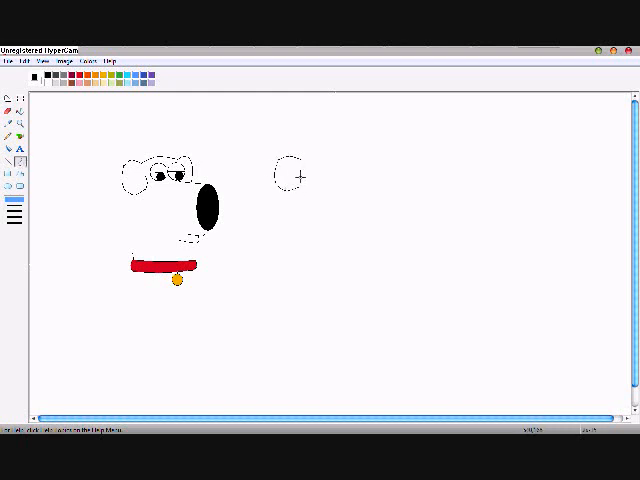
{"action": "left_click_drag", "start_coordinate": [290, 184], "coordinate": [350, 144]}
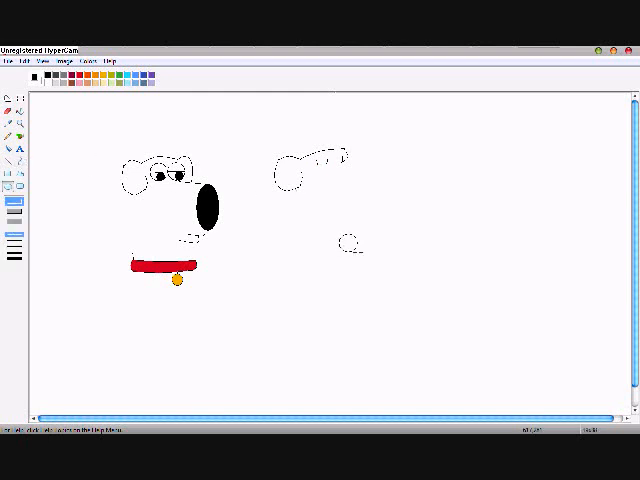
{"action": "right_click", "coordinate": [344, 244]}
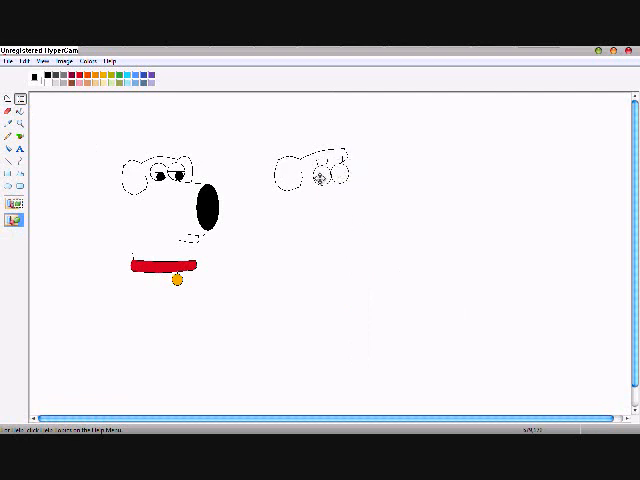
- Switch tools to trace the first dog's head in solid black lines
{"action": "left_click", "coordinate": [8, 164]}
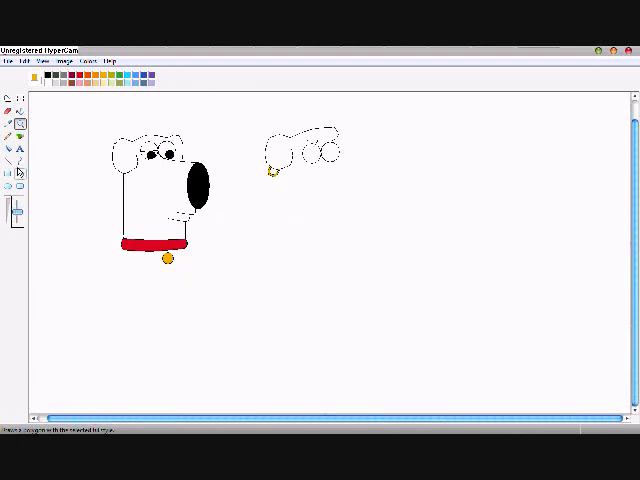
- Sketch the second dog's eye, snout and neck outline, then fill its nose black
{"action": "left_click_drag", "start_coordinate": [274, 164], "coordinate": [276, 212]}
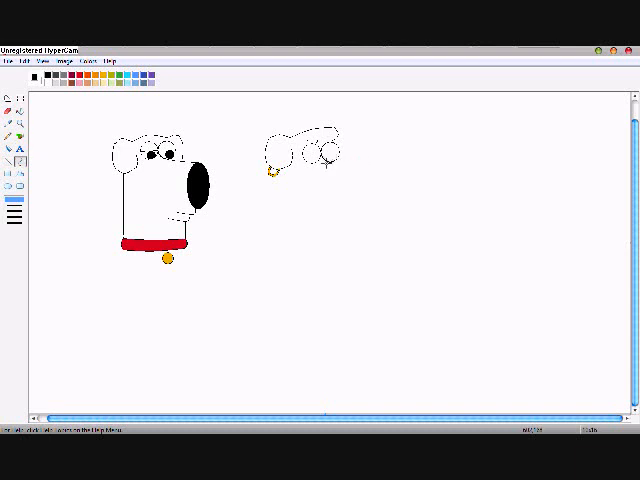
{"action": "left_click_drag", "start_coordinate": [376, 208], "coordinate": [396, 252]}
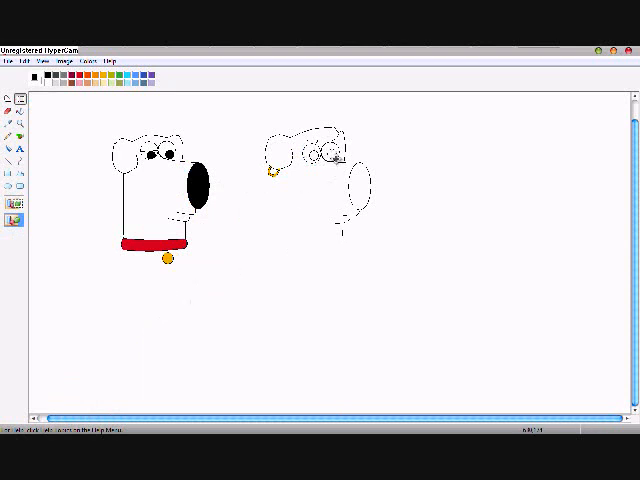
{"action": "left_click", "coordinate": [360, 190]}
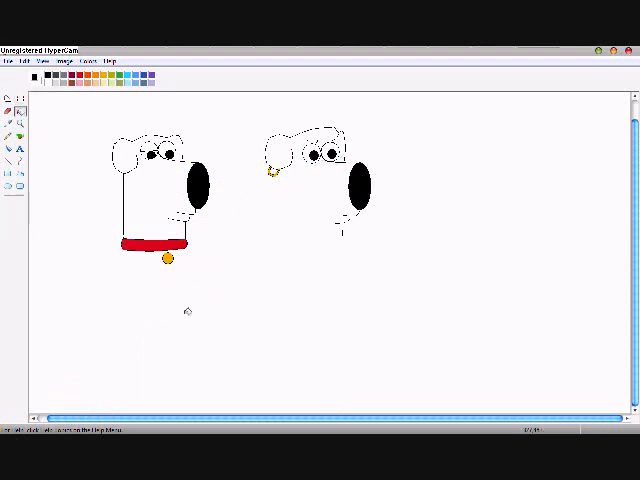